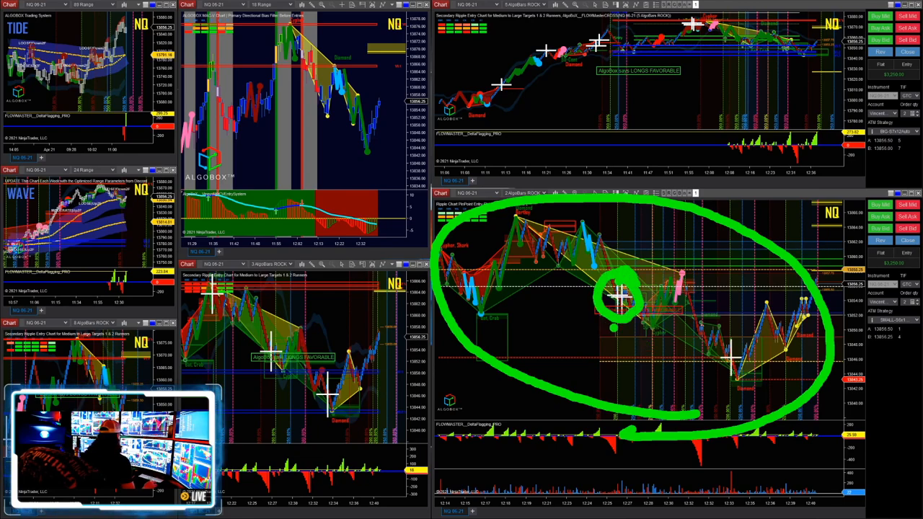
mouse_move(658, 343)
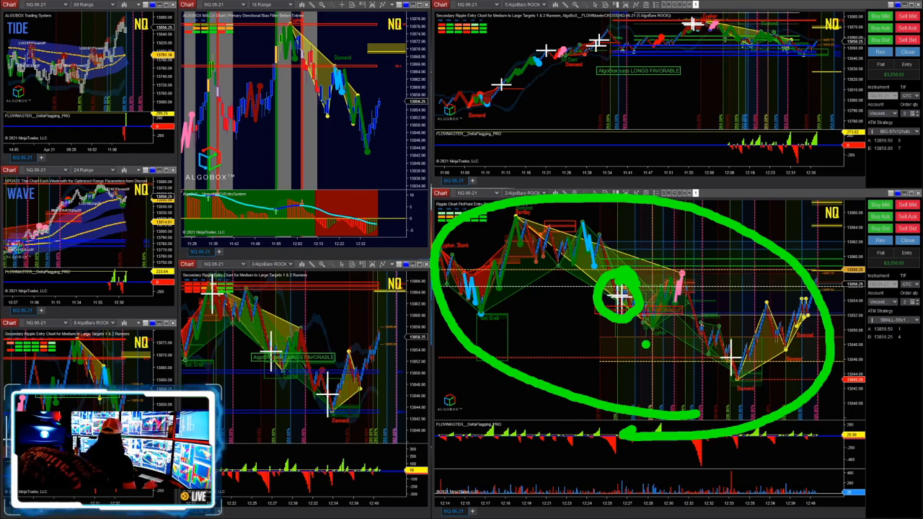
Step: Switch to emini-main-chat and enlarge the latest short-trade chart screenshot
click(477, 315)
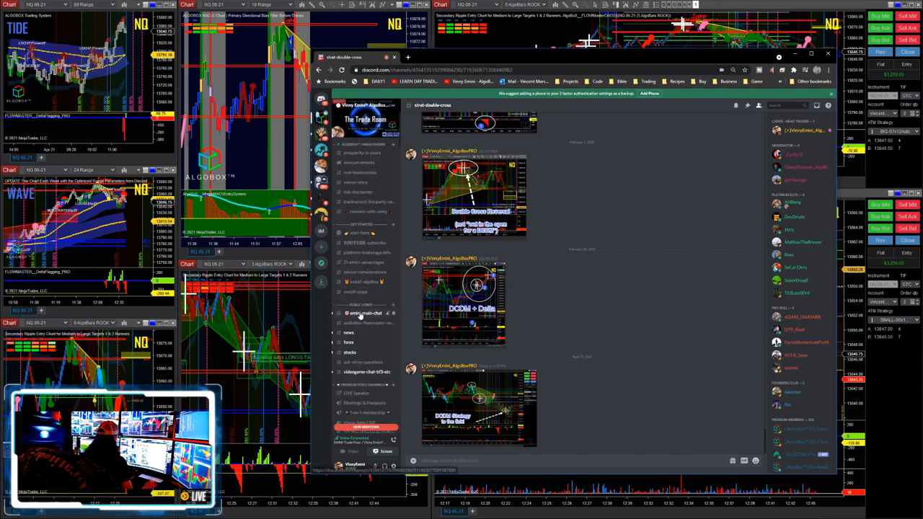
click(357, 313)
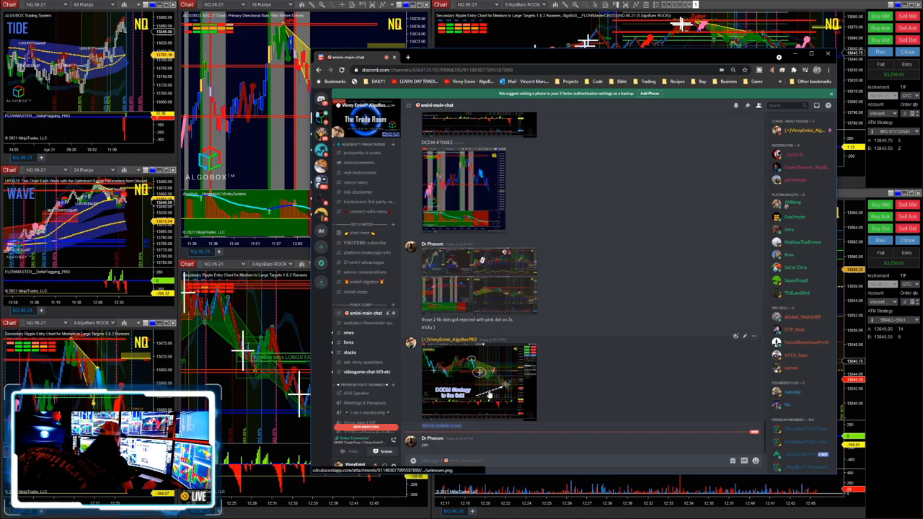
click(478, 371)
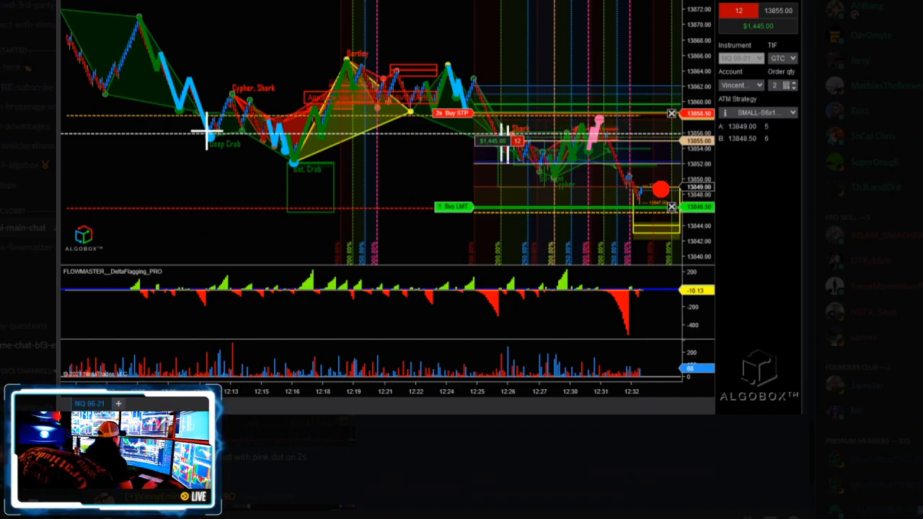
drag(433, 108, 548, 173)
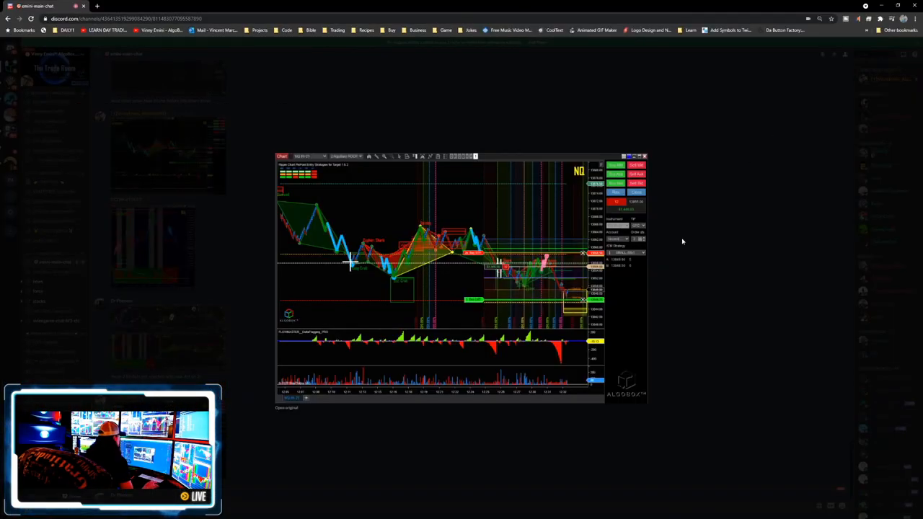
Step: Open the screenshot's full-size original, then scroll emini-main-chat down toward the DCDM chart posts
click(281, 408)
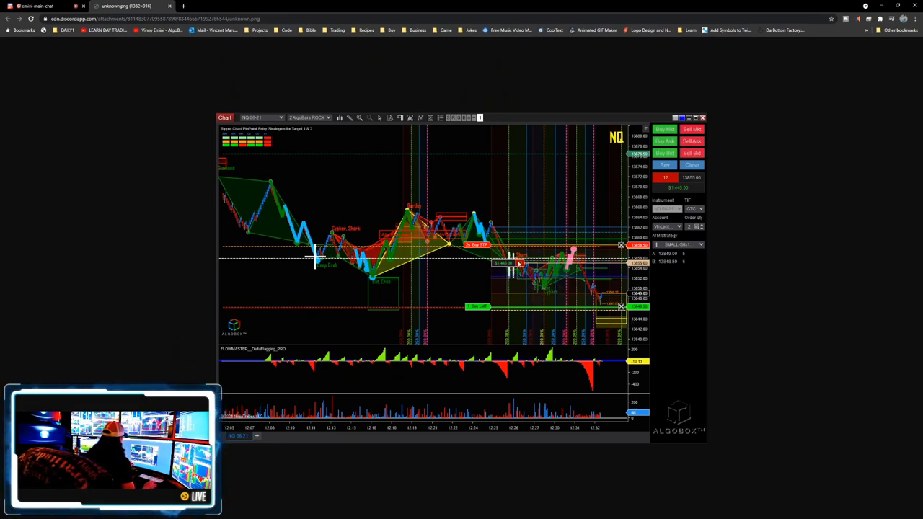
mouse_move(453, 266)
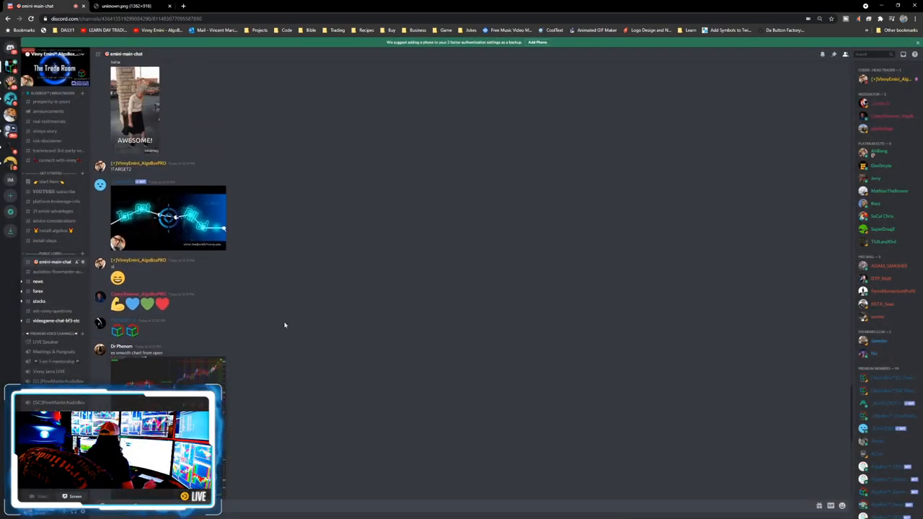
scroll(down, 3)
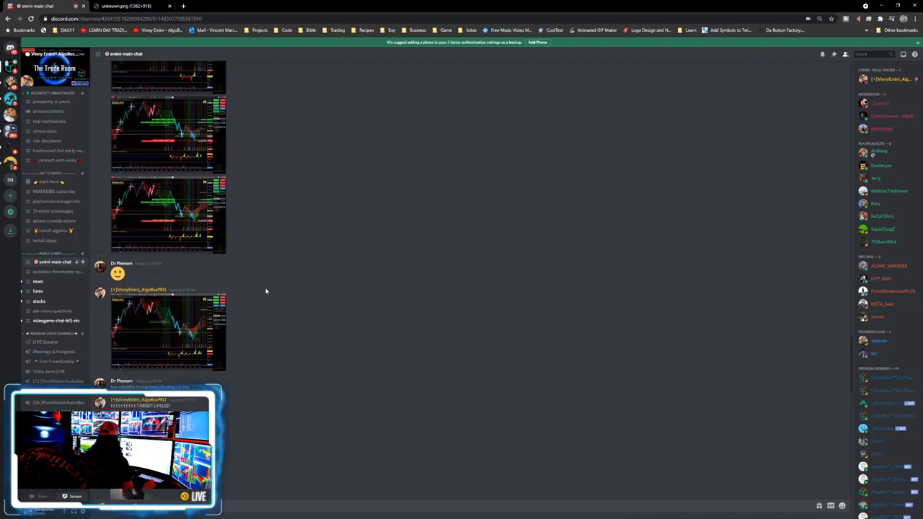
click(167, 328)
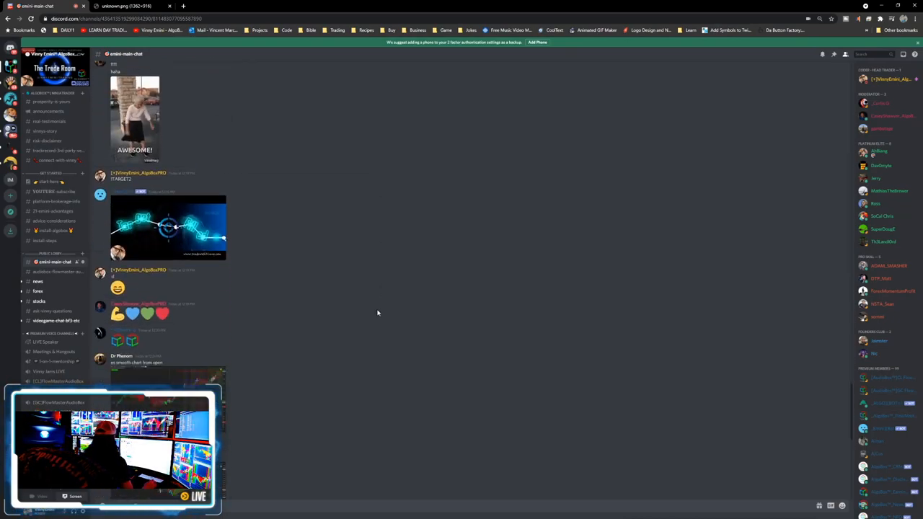
scroll(down, 3)
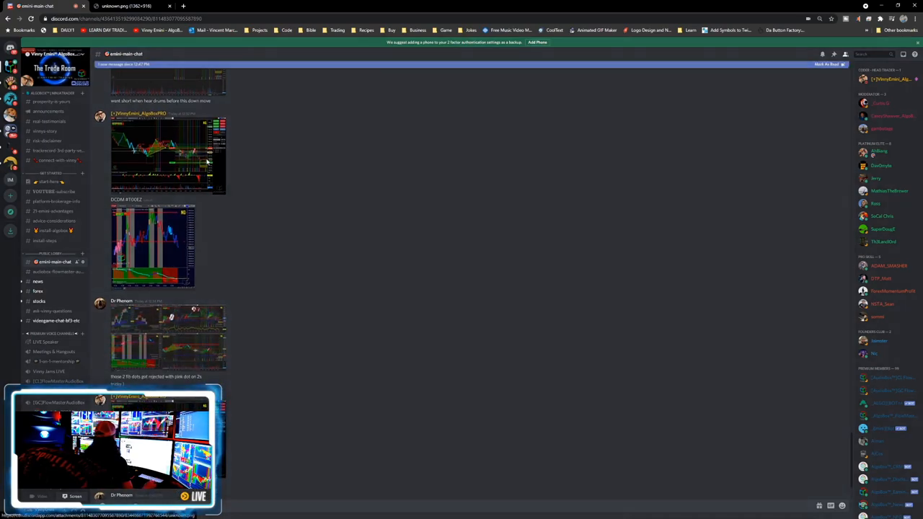
Step: Scroll further until the 'CDM Strategy to the tick!' image message is visible
scroll(down, 3)
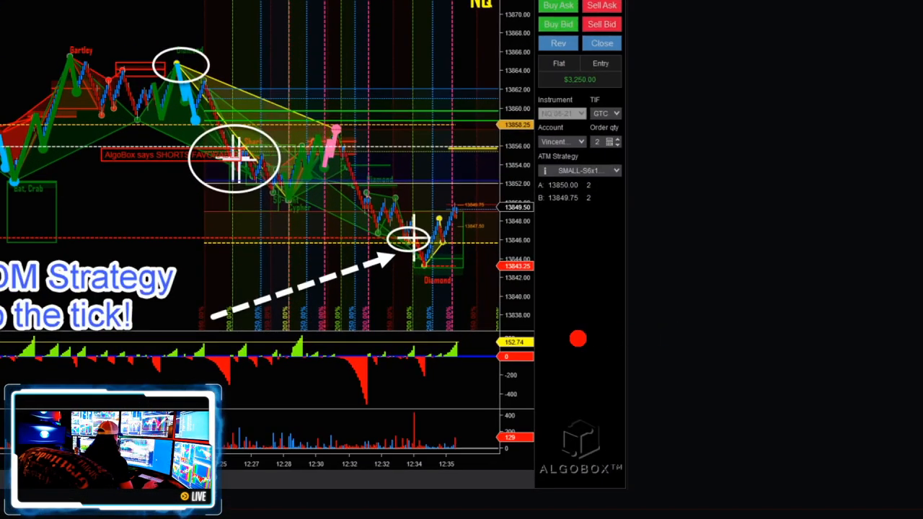
drag(447, 245, 757, 184)
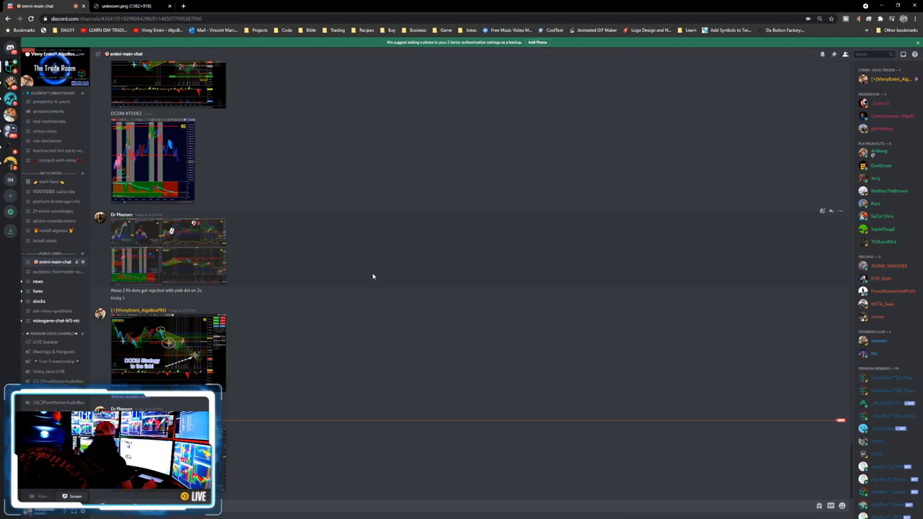
Step: Open the CDM Strategy screenshot and draw a green freehand mark around the short entry
click(167, 353)
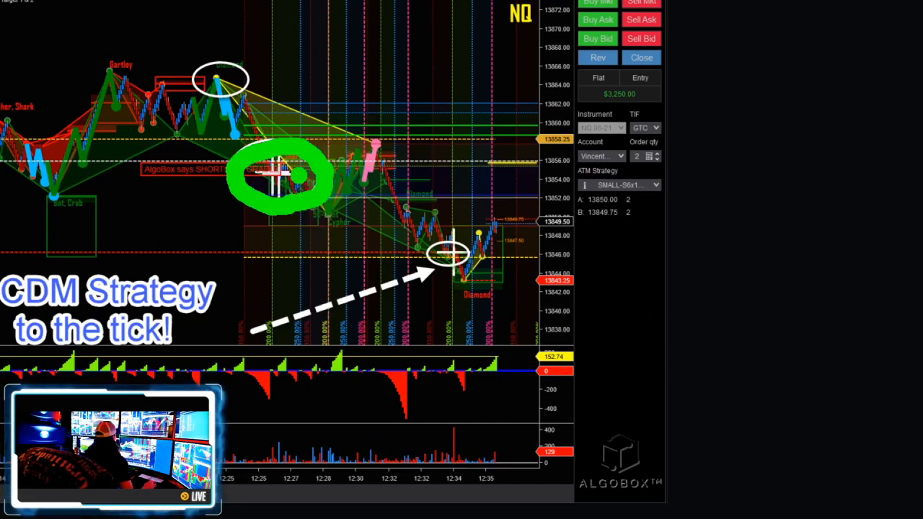
drag(289, 173, 396, 180)
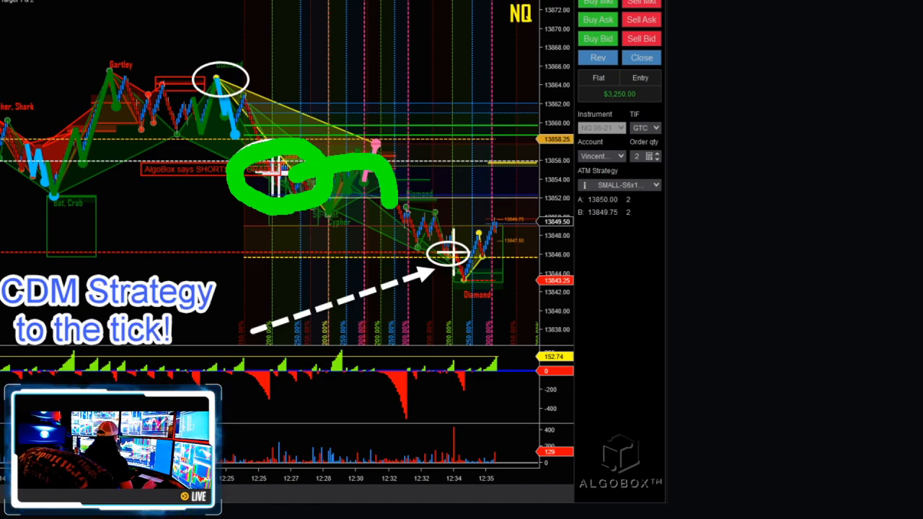